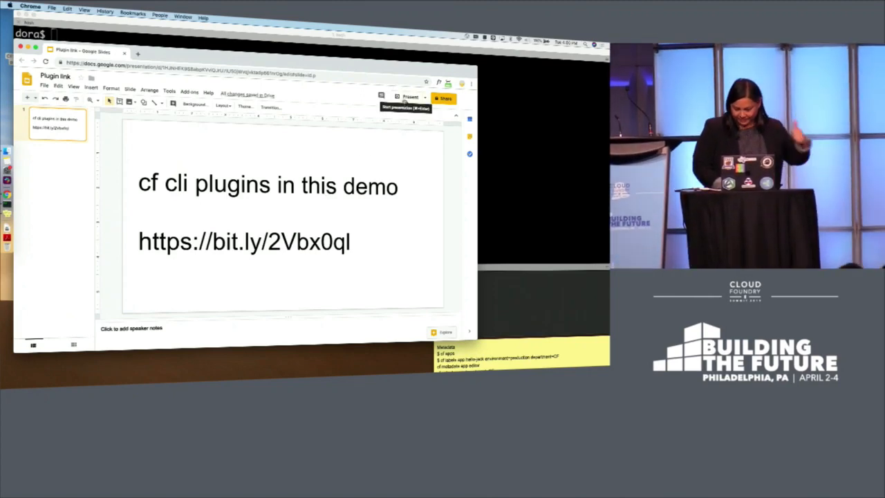
Switch from the Google Slides plugins link slide to the cleared Terminal window
left_click(407, 97)
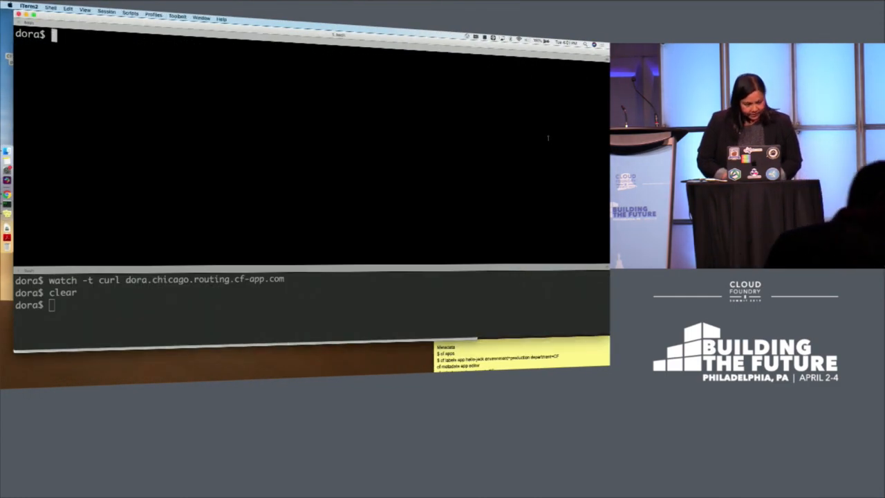
Run cf plugins, then cf apps showing editor, hello-jack and dora started in space demo
type("cf plugins")
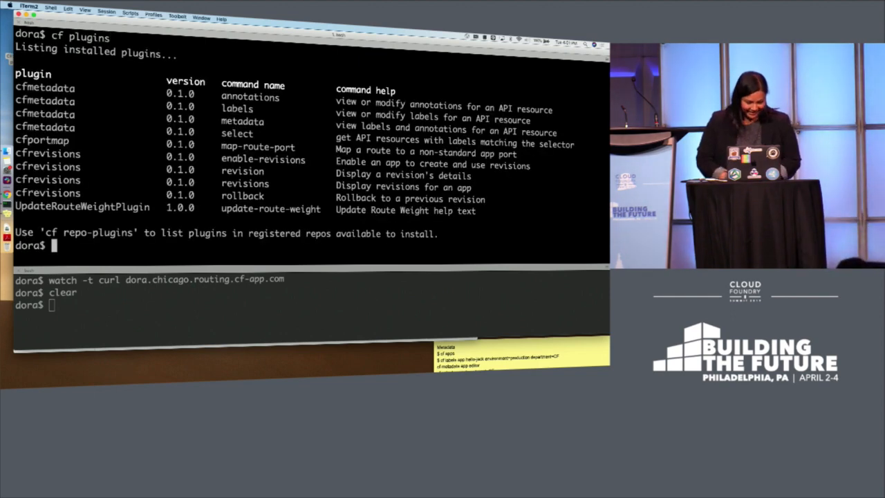
type("cf apps")
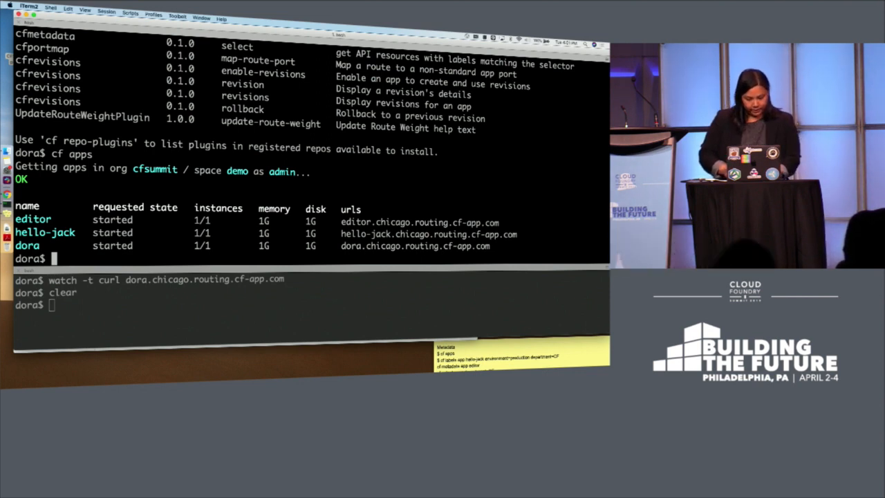
Run cf labels app hello-jack environment=production department=CF, fixing the format error
type("cf labels app")
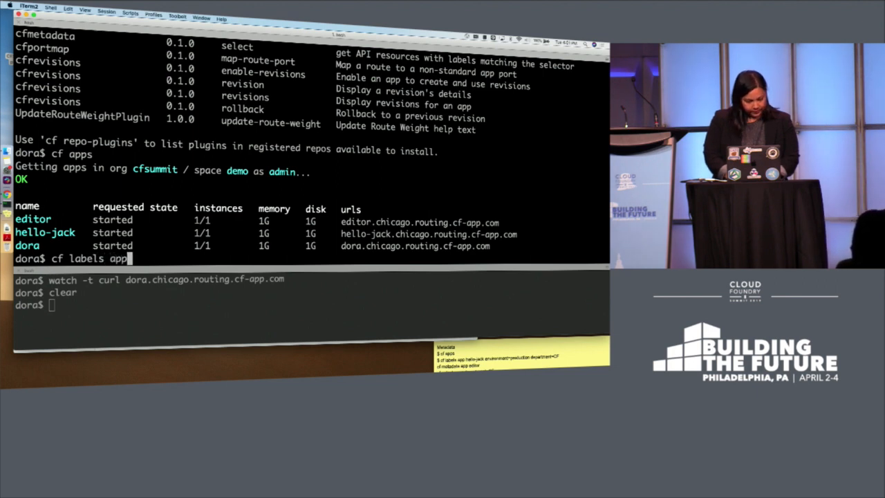
type("hello-")
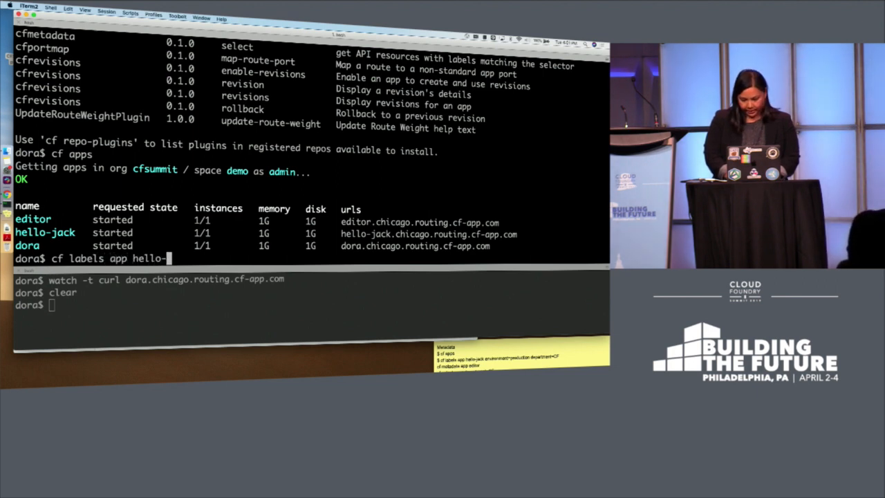
type("jack environment")
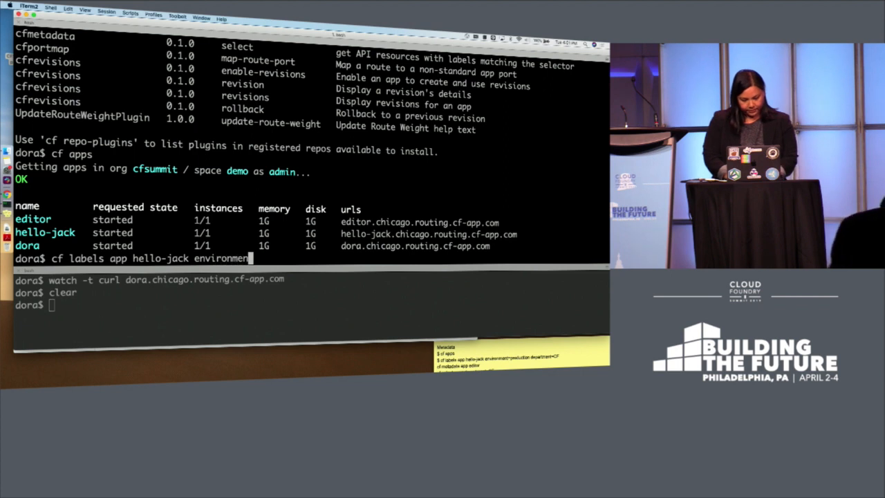
type("-production department=CF")
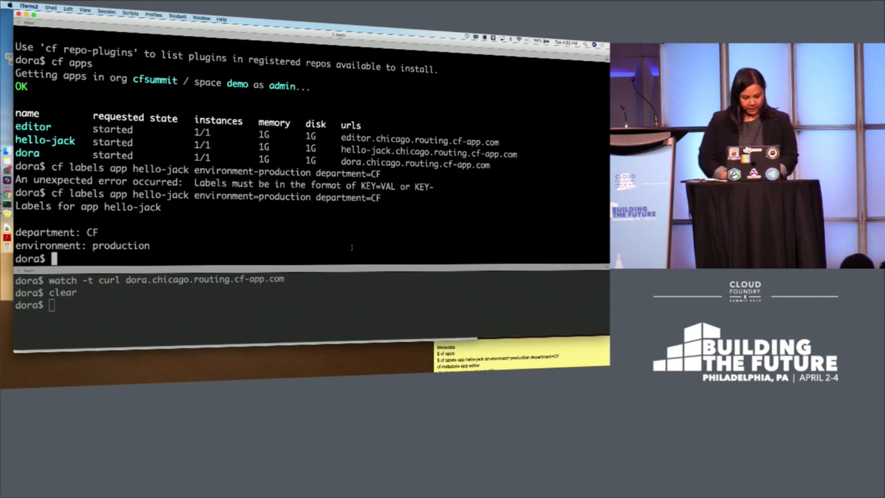
Run cf metadata app editor to show its labels and description annotation
type("cf")
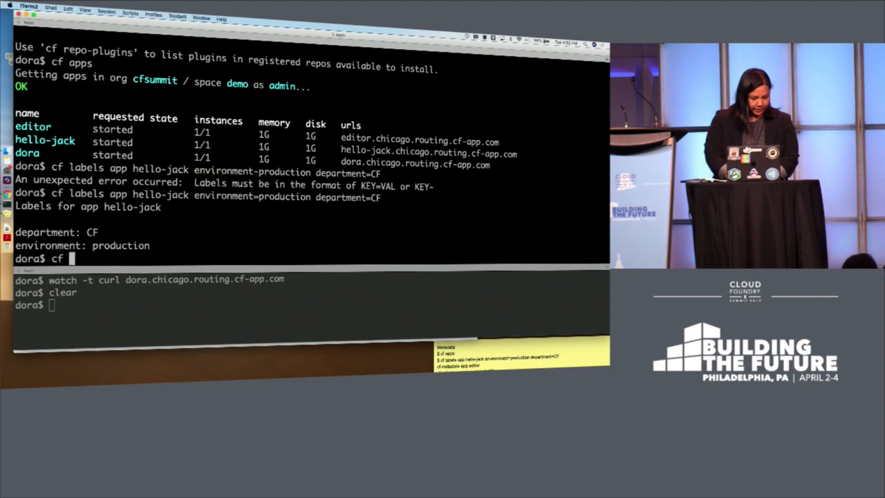
type("metadata app editor")
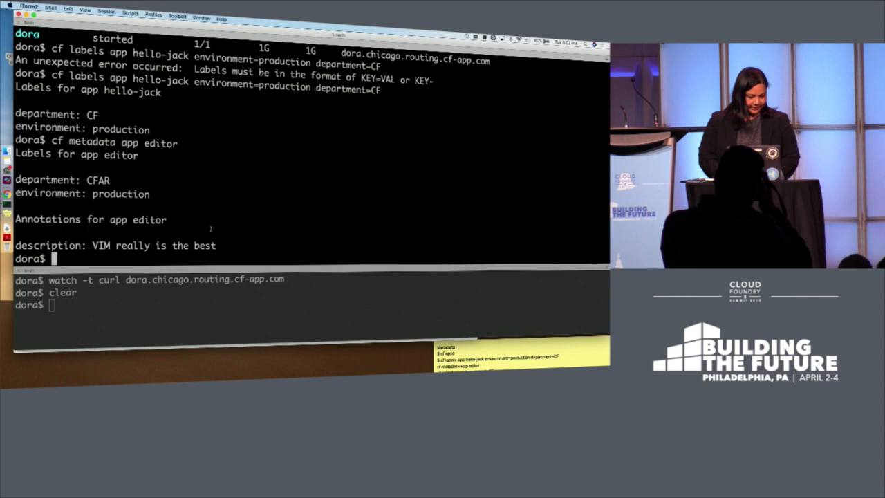
Relist the apps, then run cf select apps department=CF returning hello-jack
type("cf apps")
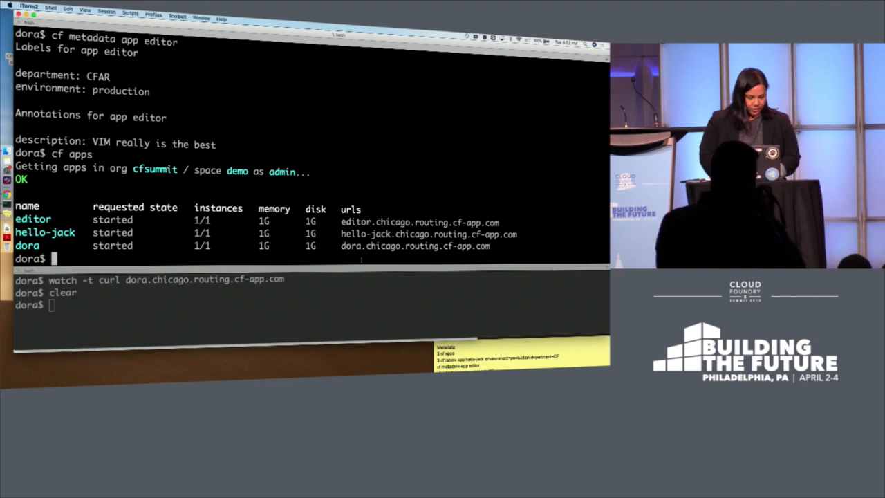
type("cf")
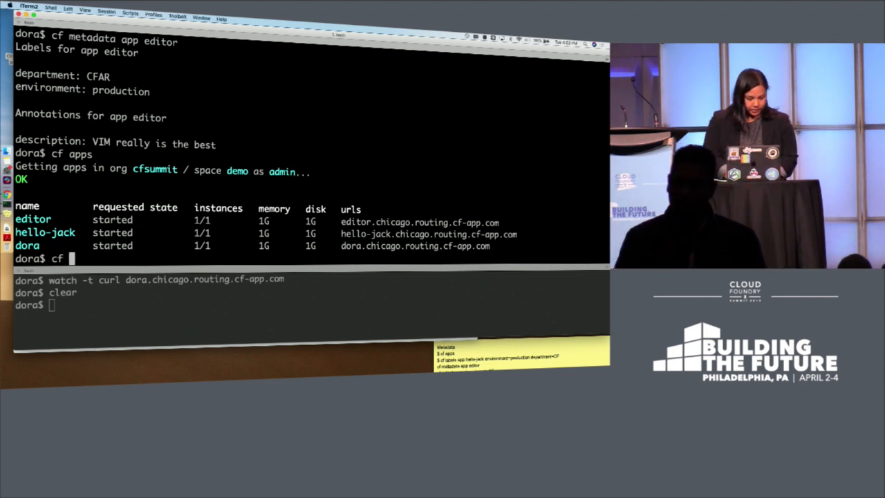
type("select")
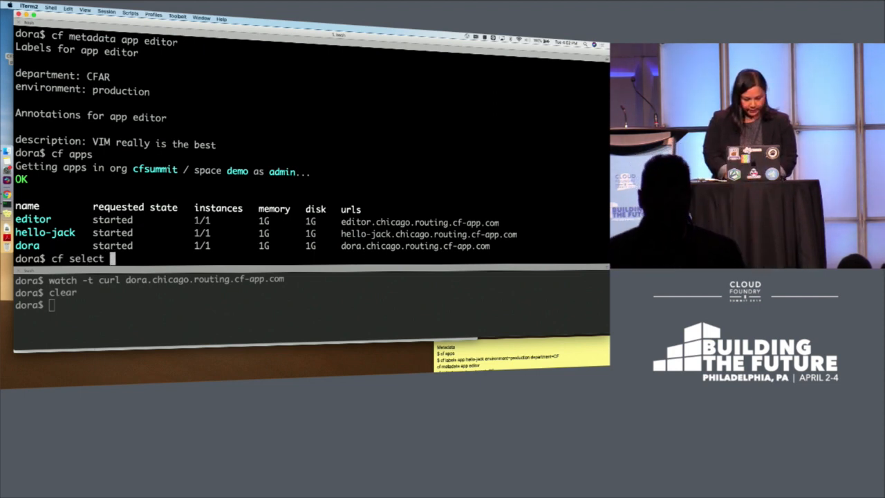
type("apps d")
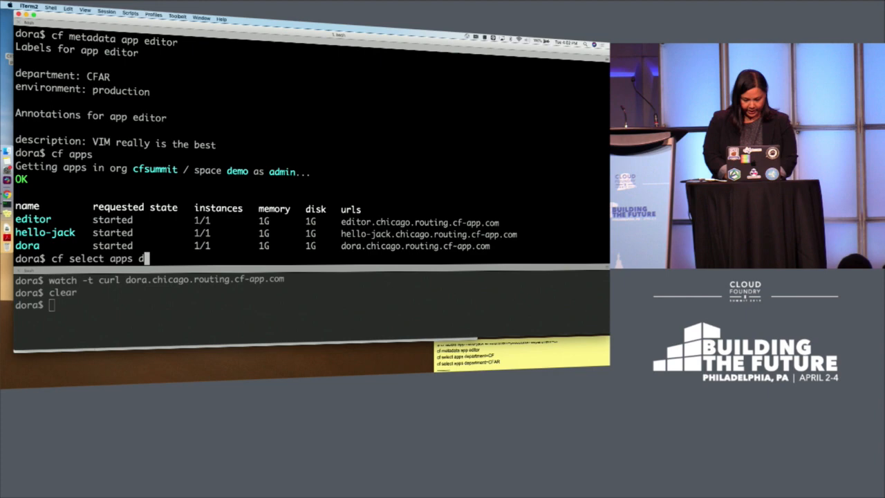
type("epartment")
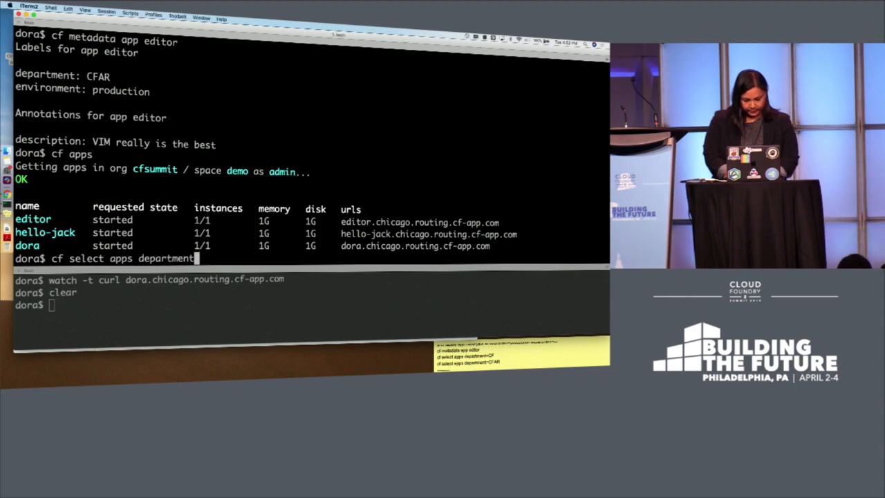
type("=CF")
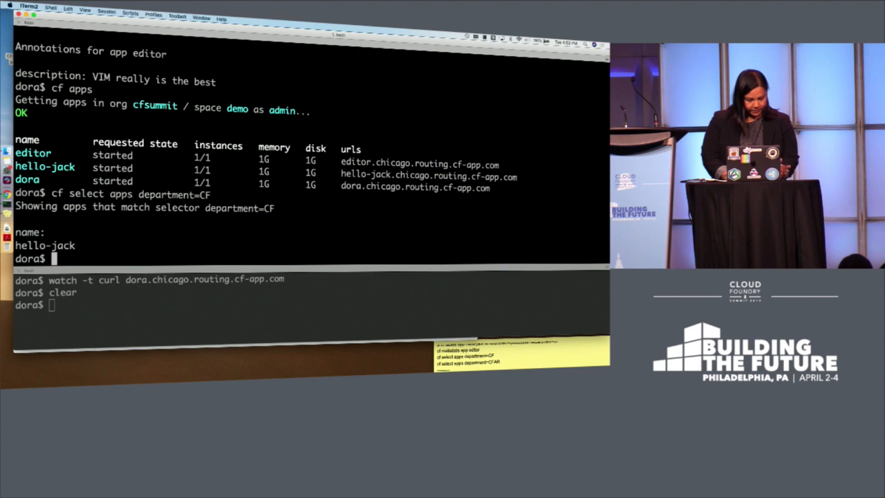
Run cf select apps department=CFAR returning editor
type("cf select apps department=CFAR")
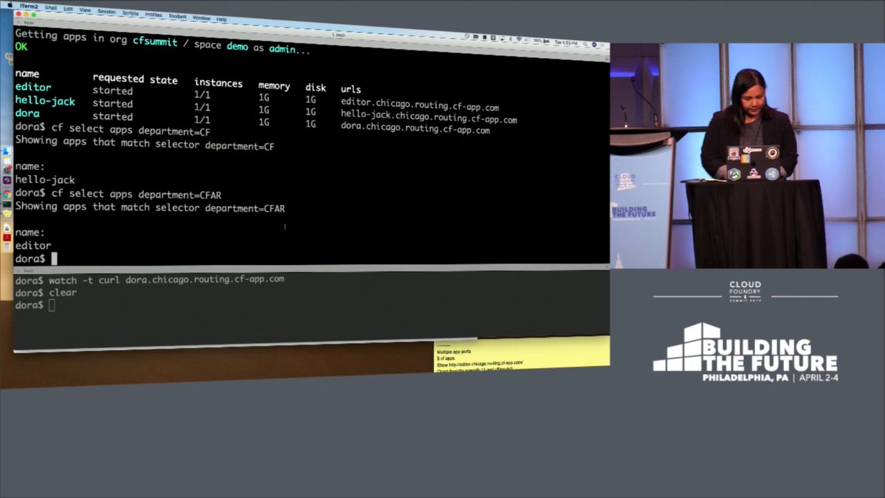
double_click(420, 108)
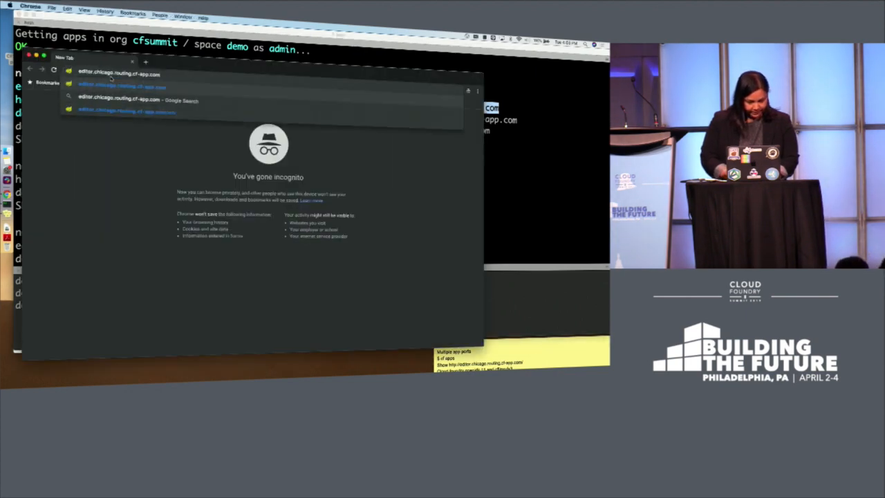
left_click(125, 72)
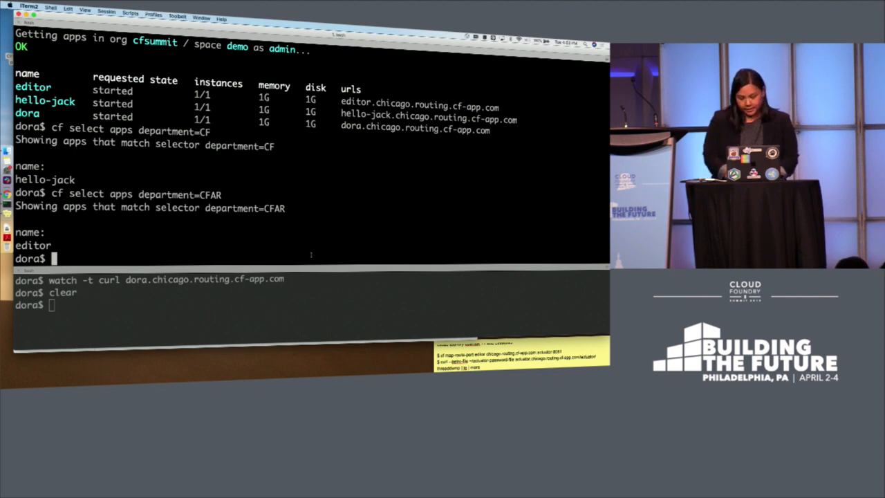
Run cf map-route-port editor chicago.routing.cf-app.com actuator 8081, reusing the copied domain
type("cf map-r")
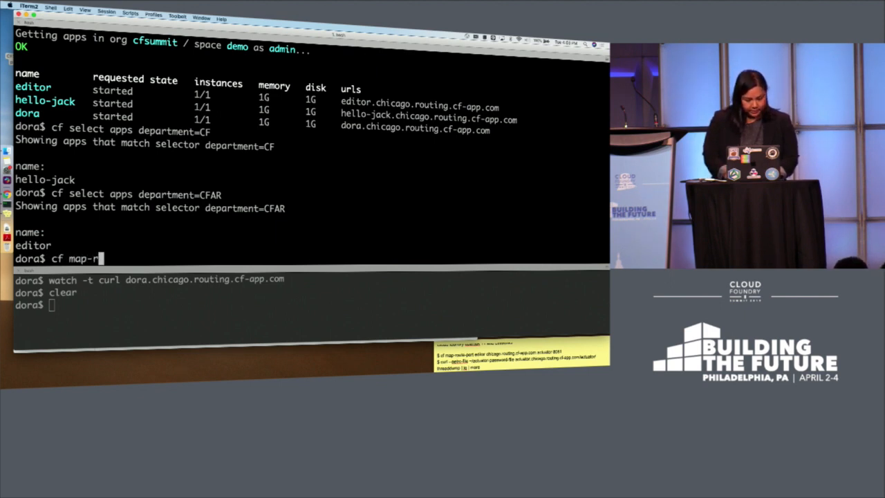
type("oute-port")
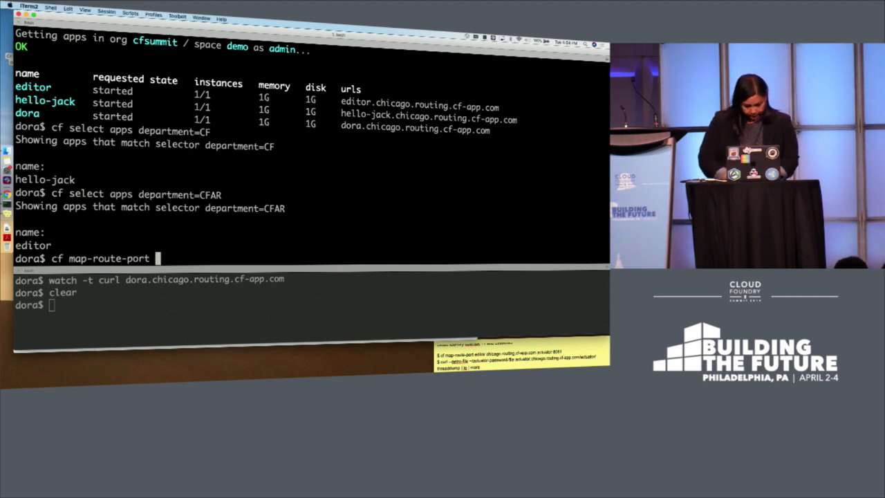
type("editor")
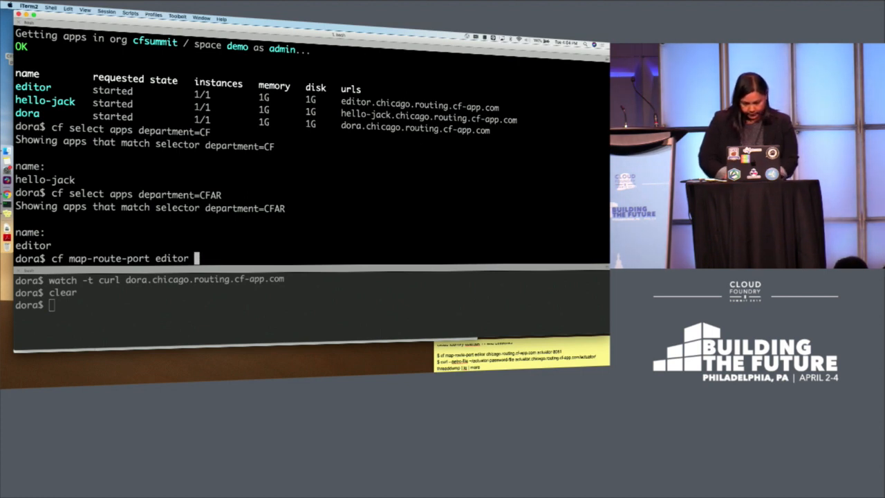
double_click(436, 108)
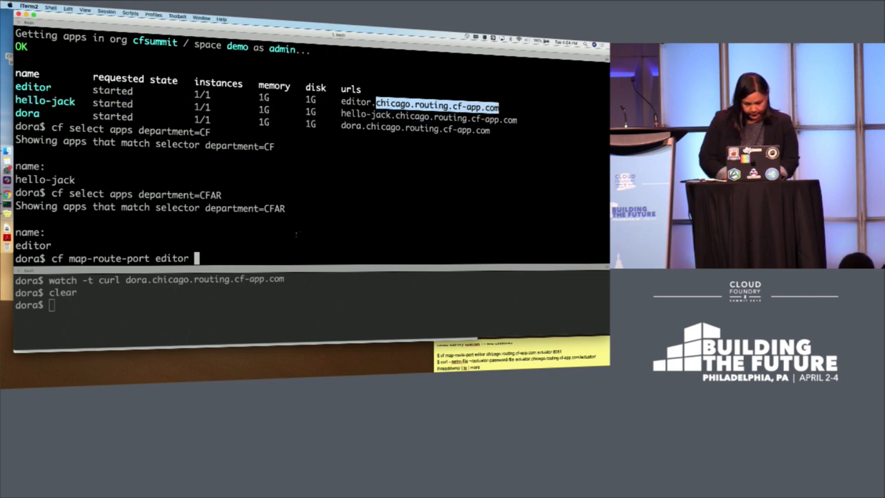
type("chicago.routing.cf-app.com actuator 8")
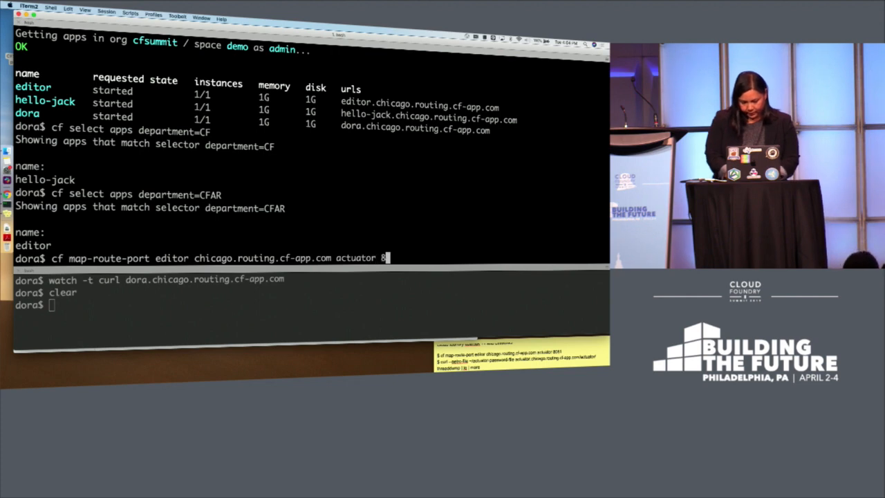
type("081")
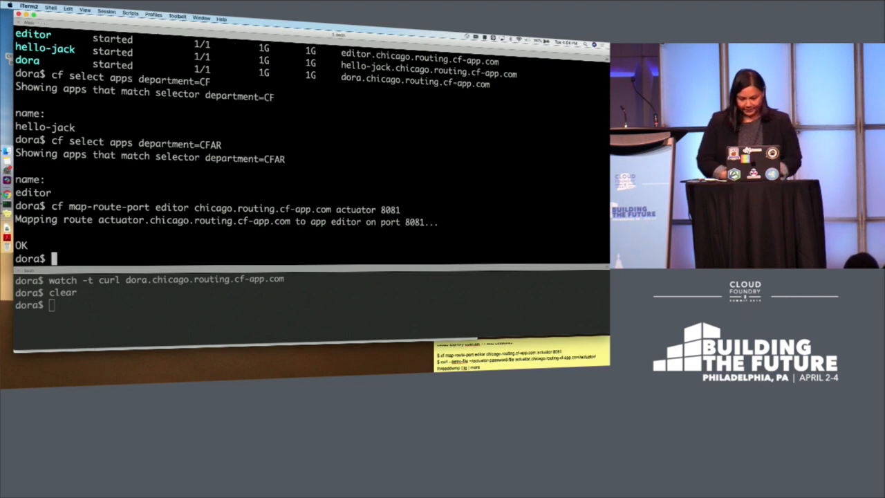
type("curl --netr")
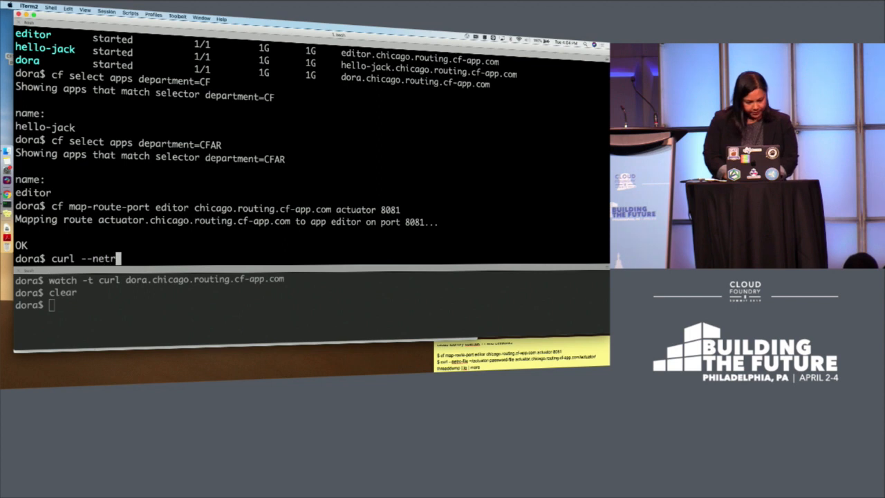
Curl with --netrc-file ~/actuator-password-file the actuator route's /actuator/threaddump, piped to jq
type("c-file")
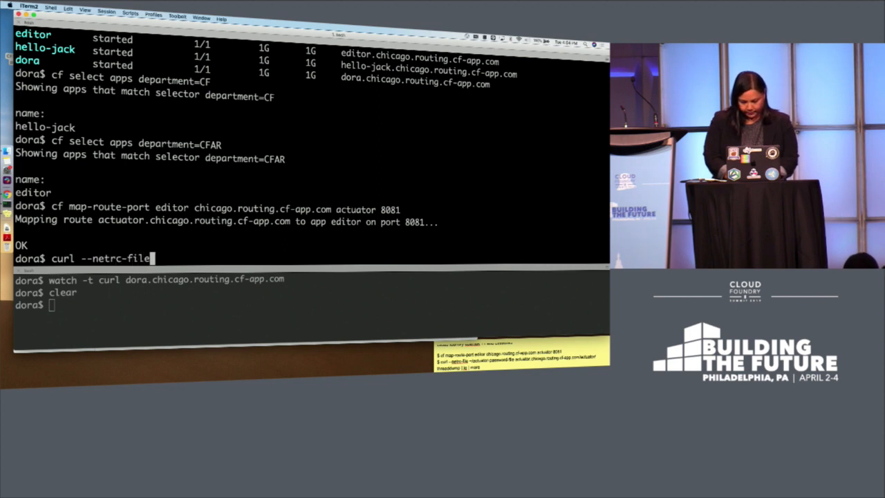
type("~")
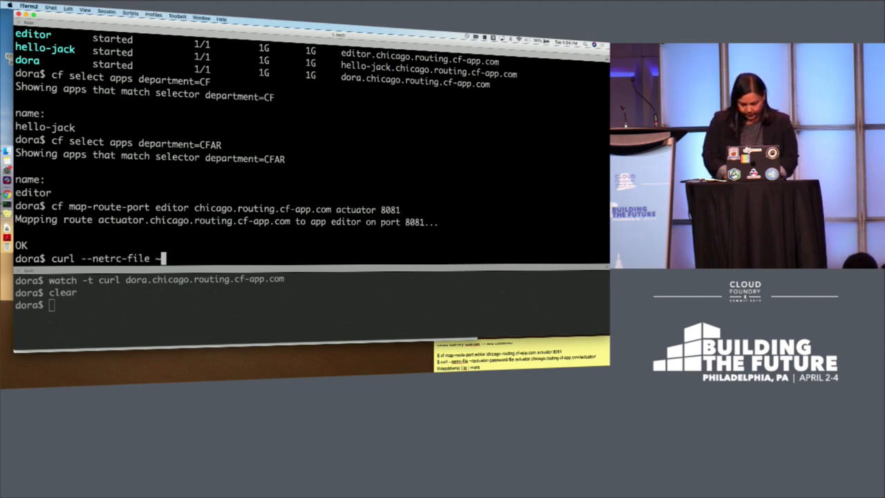
type("actuator-password-file")
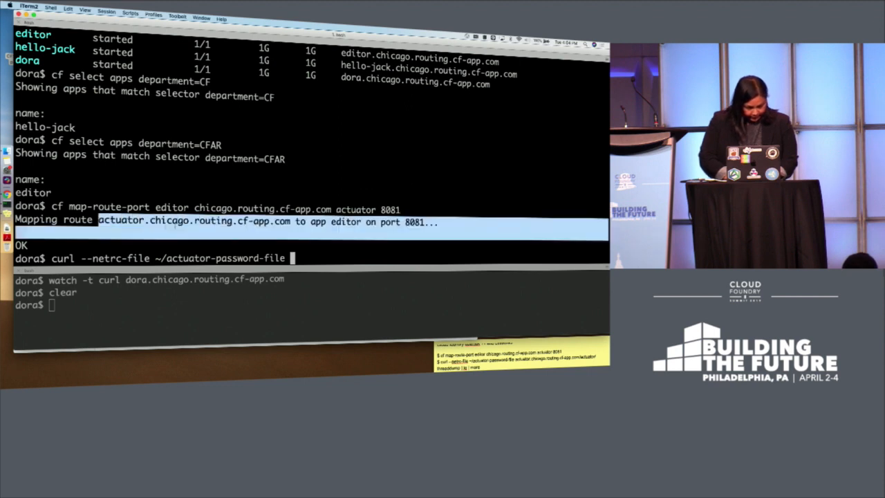
double_click(193, 219)
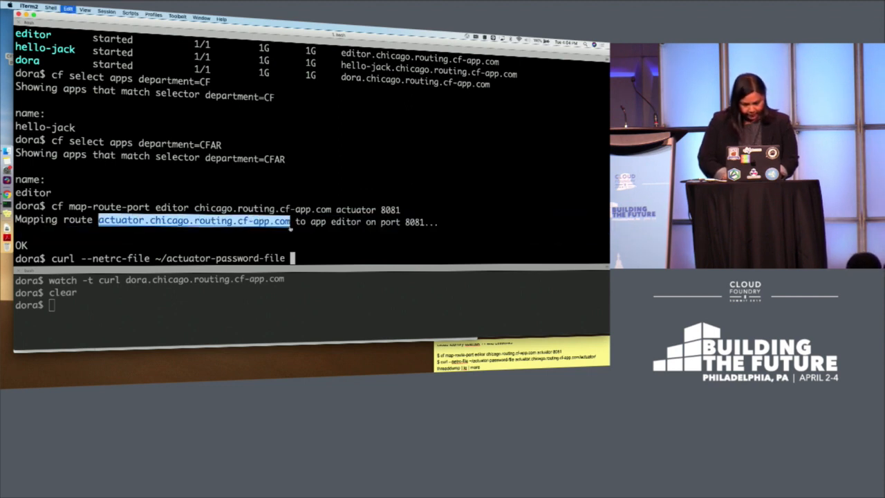
type("actuator.chicago.routing.cf-app.com/")
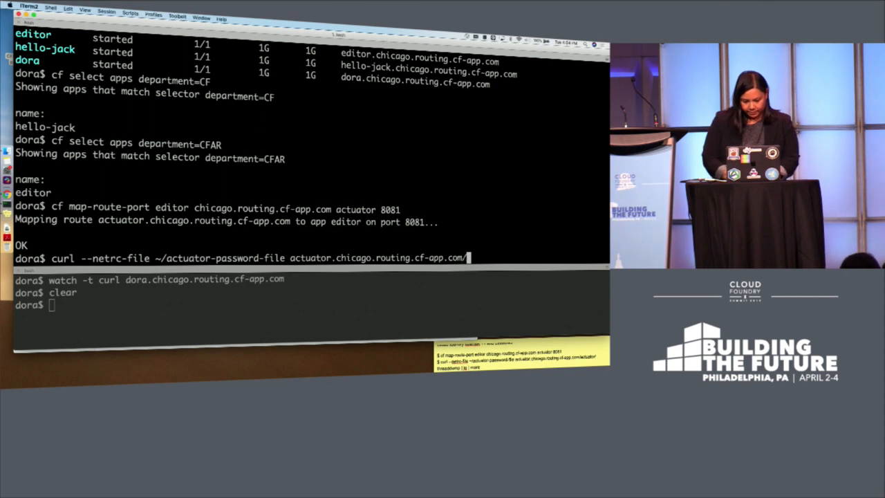
type("actuator/t")
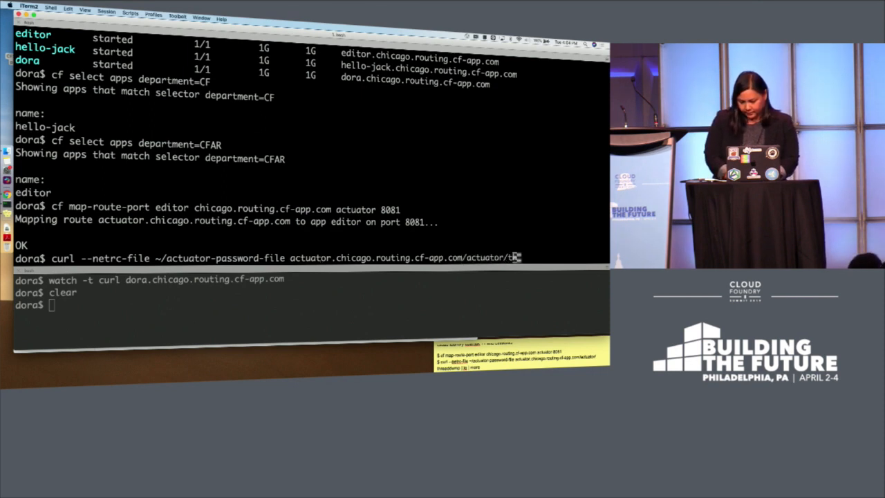
type("hreaddump")
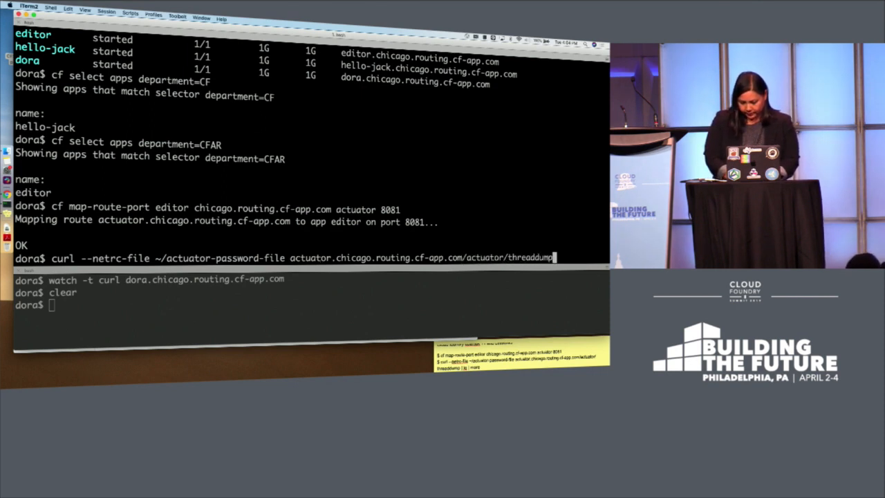
type("| jq")
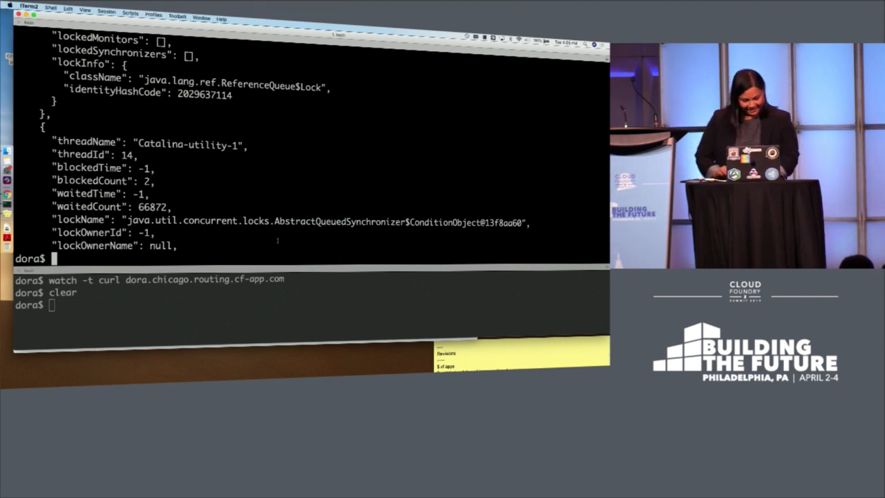
Run cf apps, then cf revisions dora listing its two revisions, and clear the lower pane
type("cf apps")
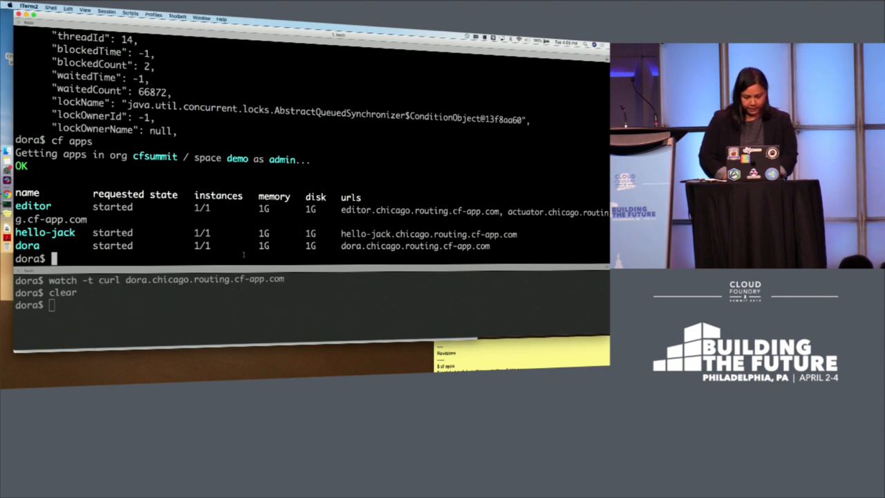
type("cf")
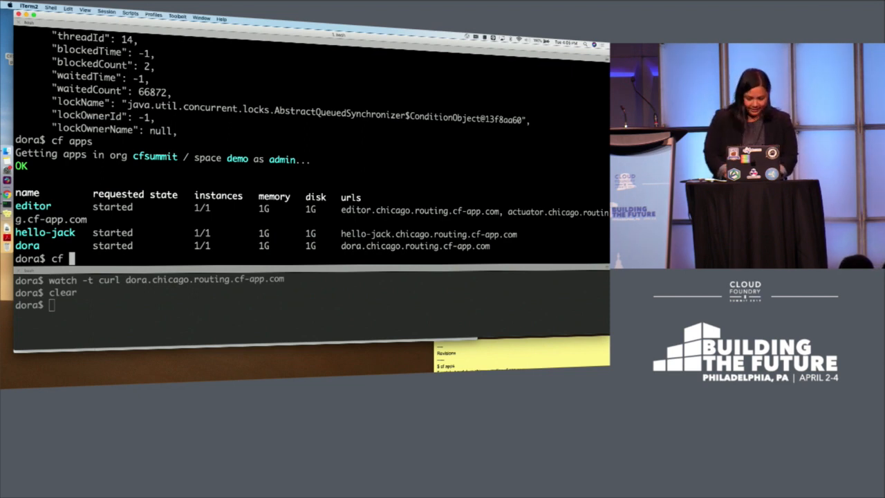
type("revisions dora")
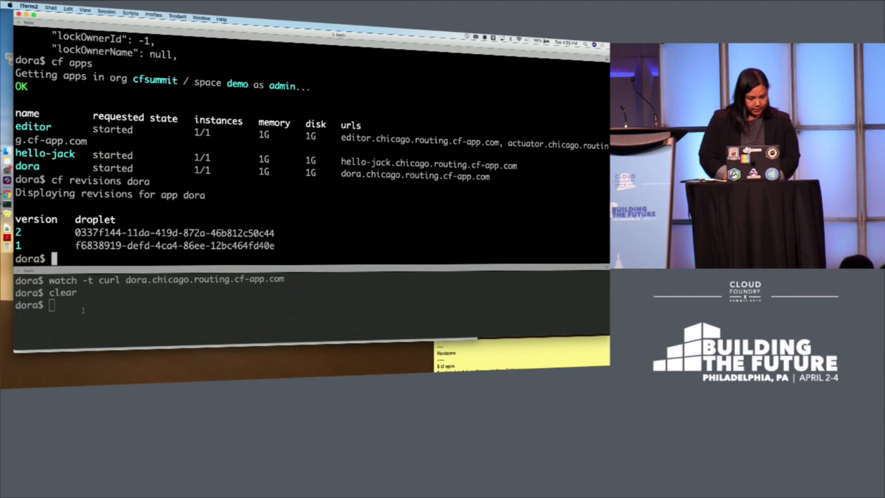
type("clear")
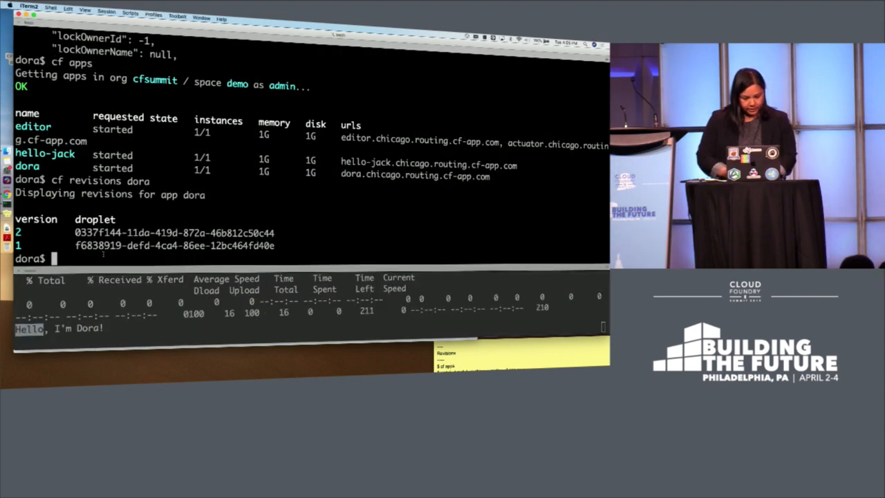
Run cf rollback dora 1 and wait for the deployment to report succeeded
type("cf roll")
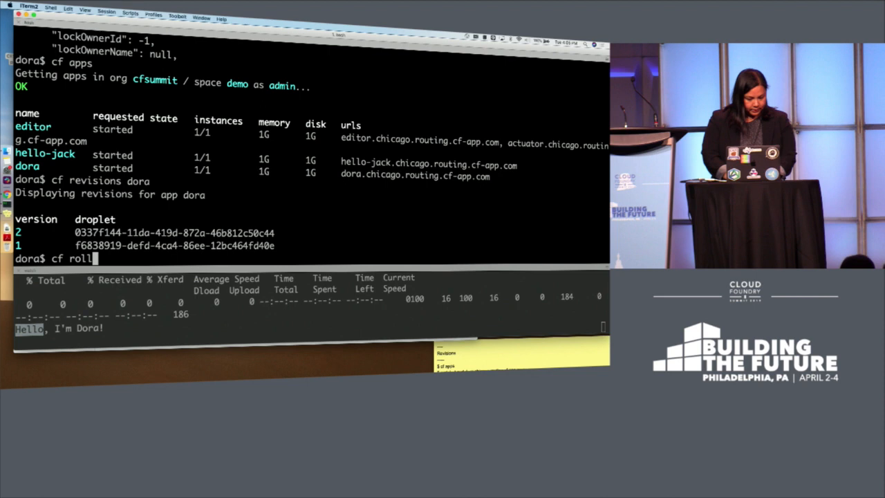
type("back")
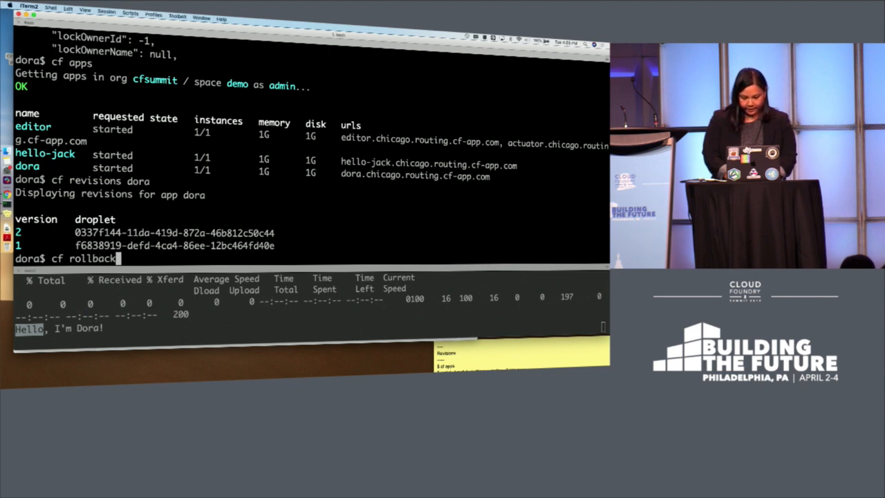
type("do")
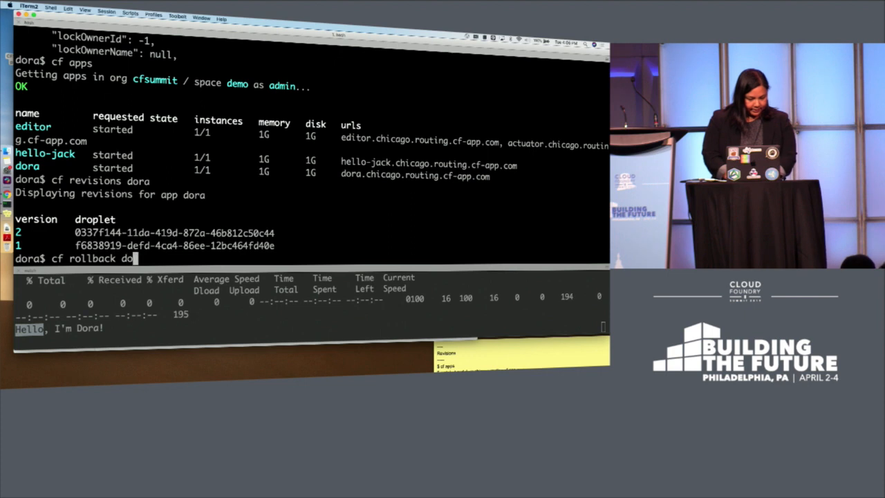
type("ra")
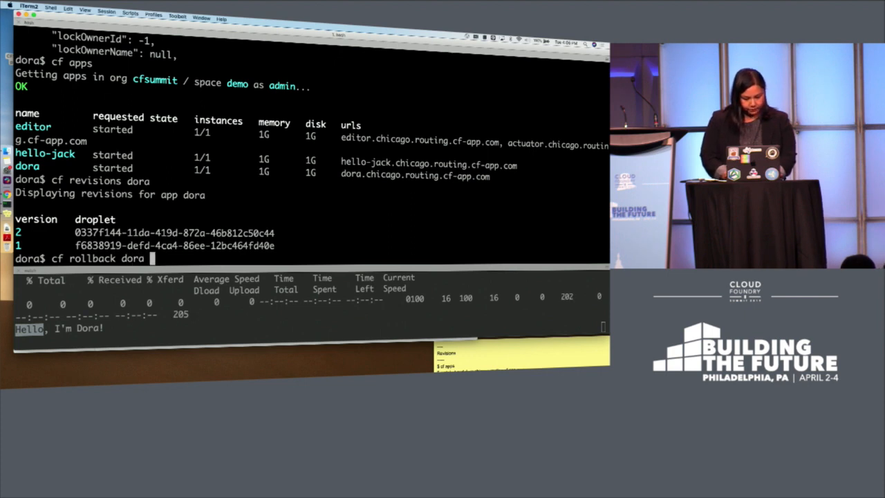
type("1")
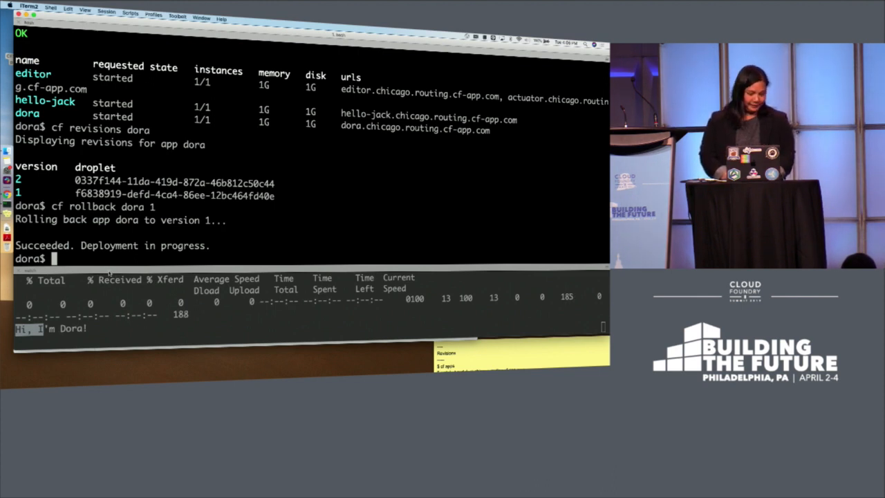
type("cf r")
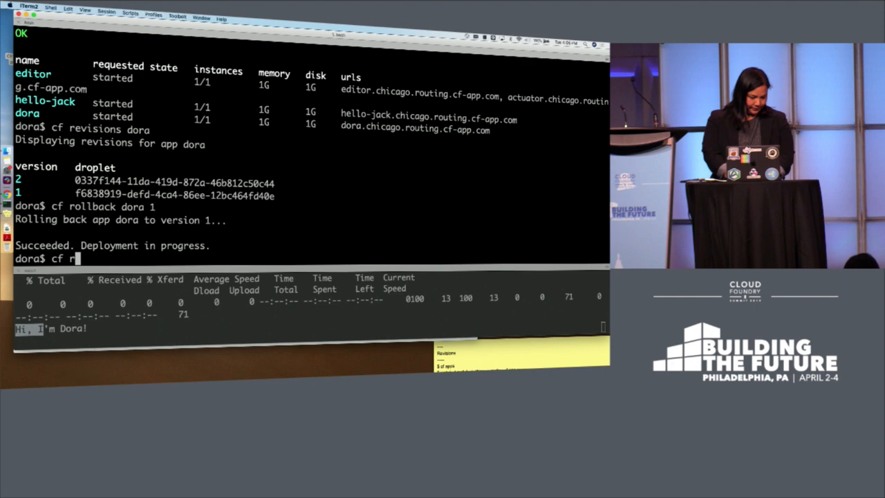
Run the corrected cf revisions dora, now listing revision 3 reusing revision 1's droplet
type("evisons dora")
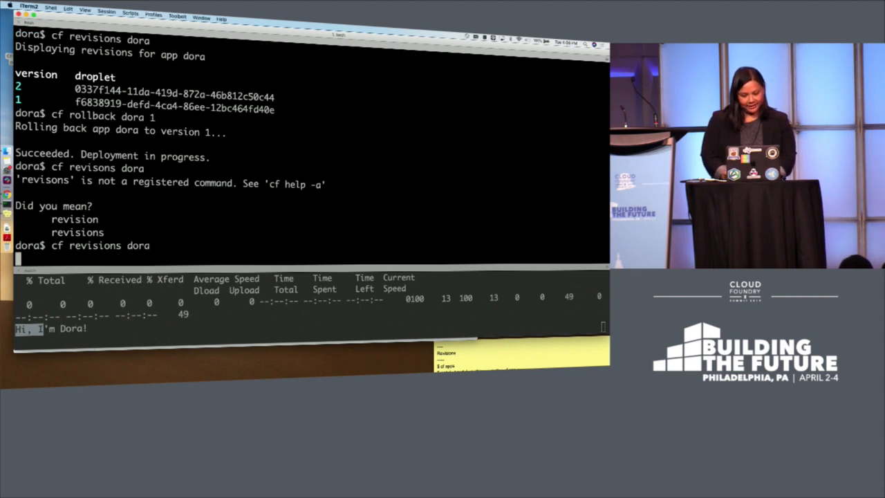
key("Return")
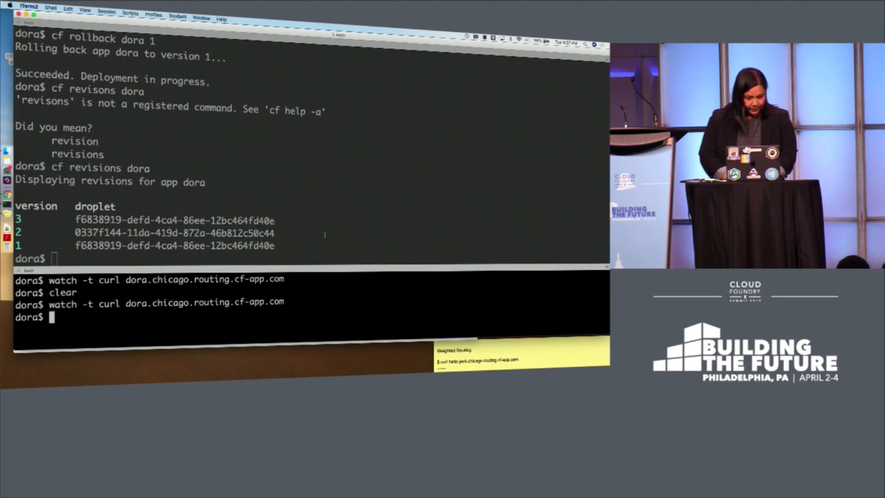
Run cf apps, curl the copied hello-jack route for 'Hello, I'm Jack!', then cf domains
type("cf apps")
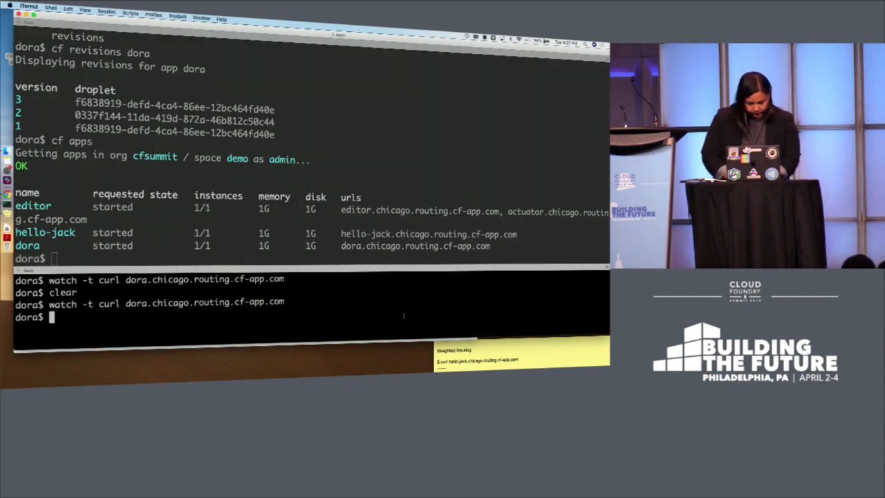
type("curl")
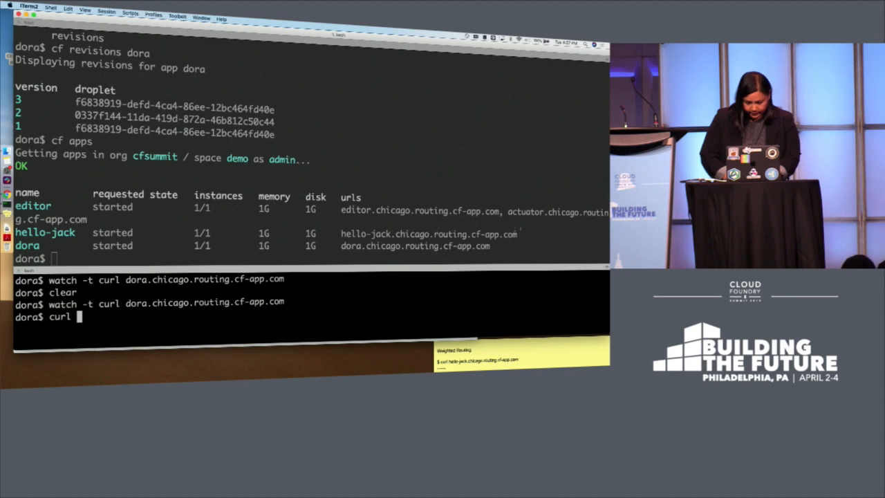
double_click(427, 234)
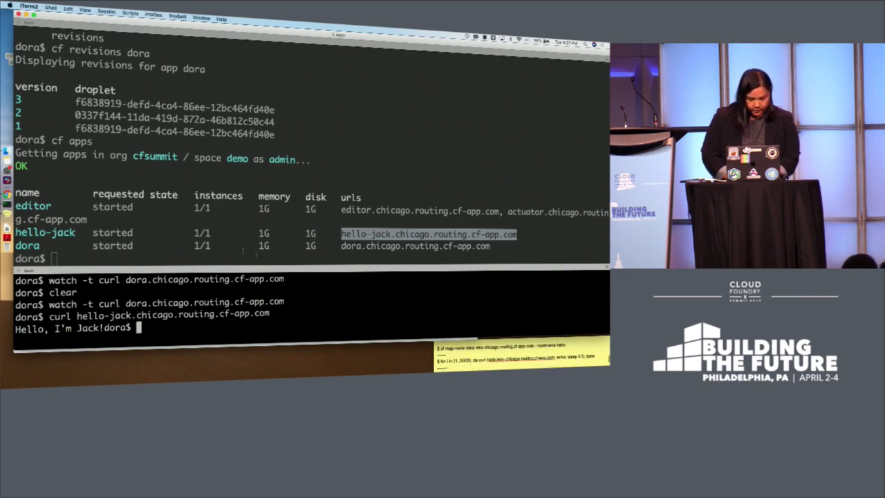
type("cf domains")
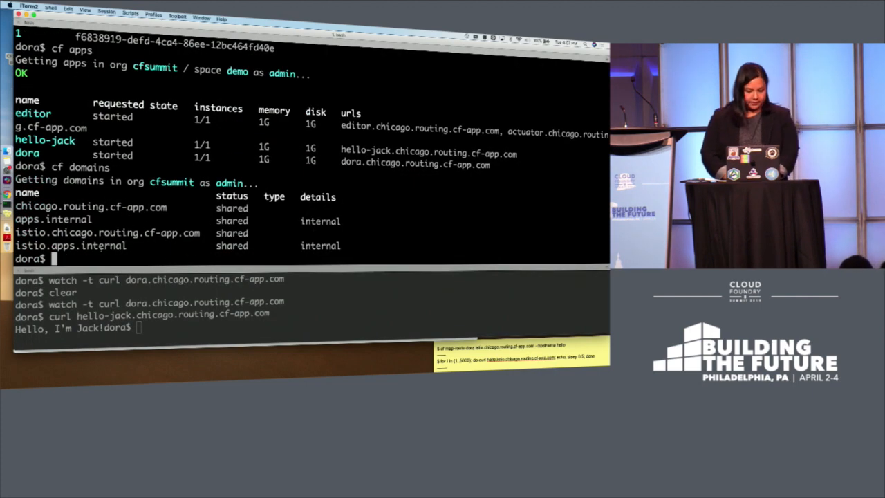
Run cf map-route dora istio.chicago.routing.cf-app.com --hostname hello so hello resolves to dora
double_click(108, 233)
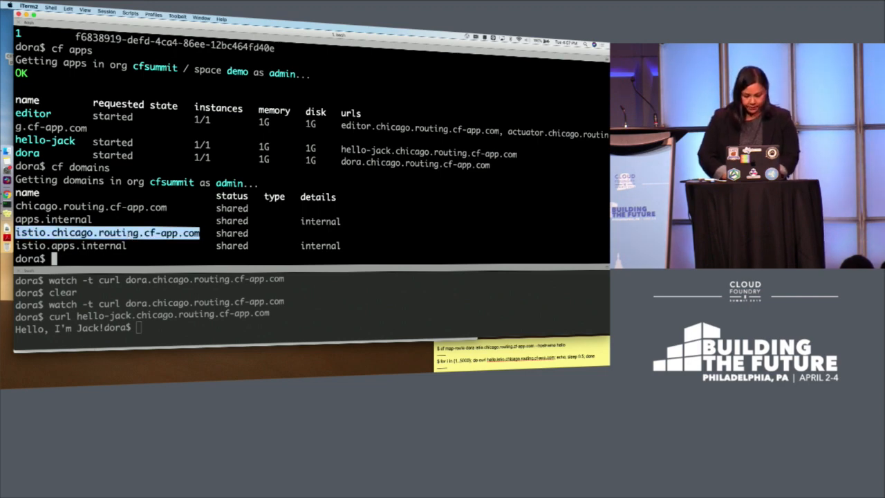
type("cf")
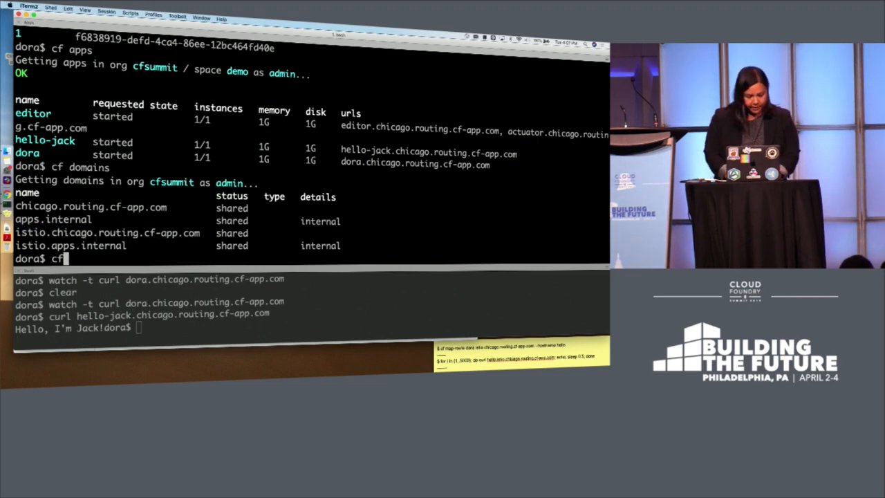
type("map-route")
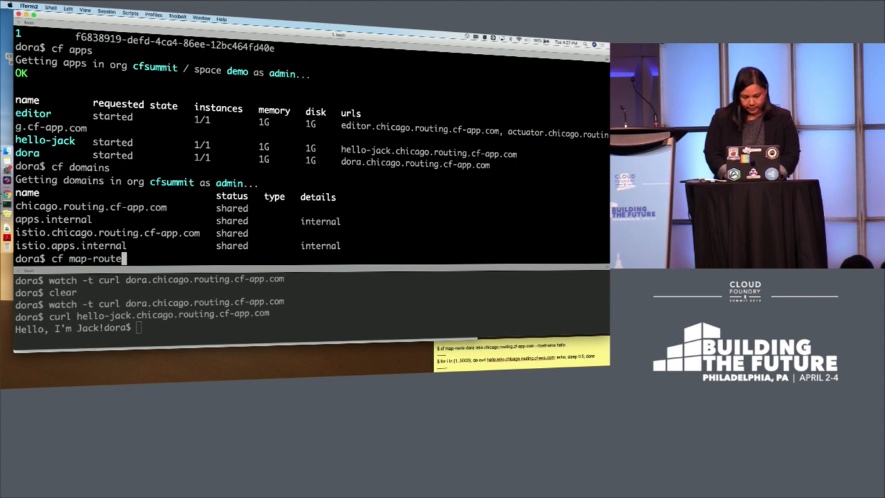
type("dor")
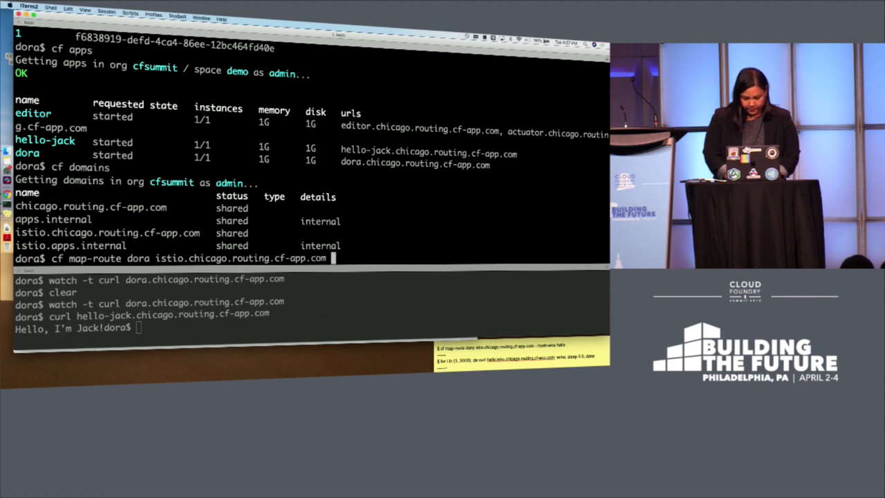
type("--hostname")
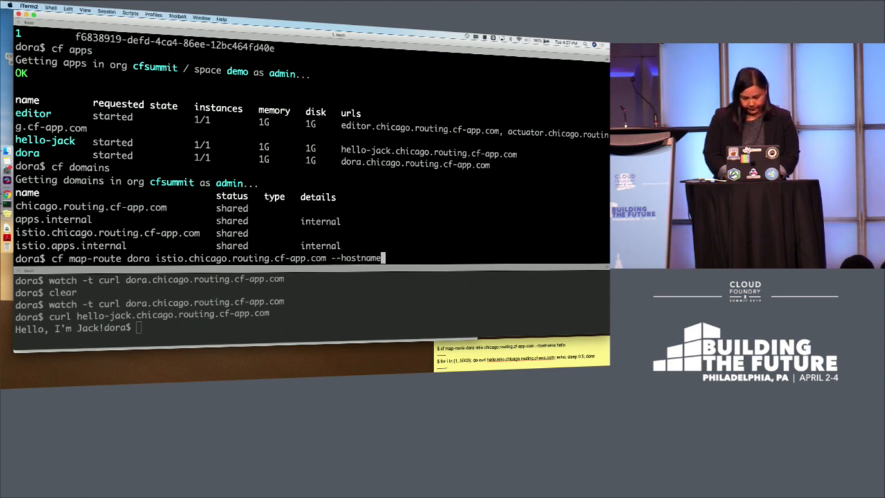
type("hello")
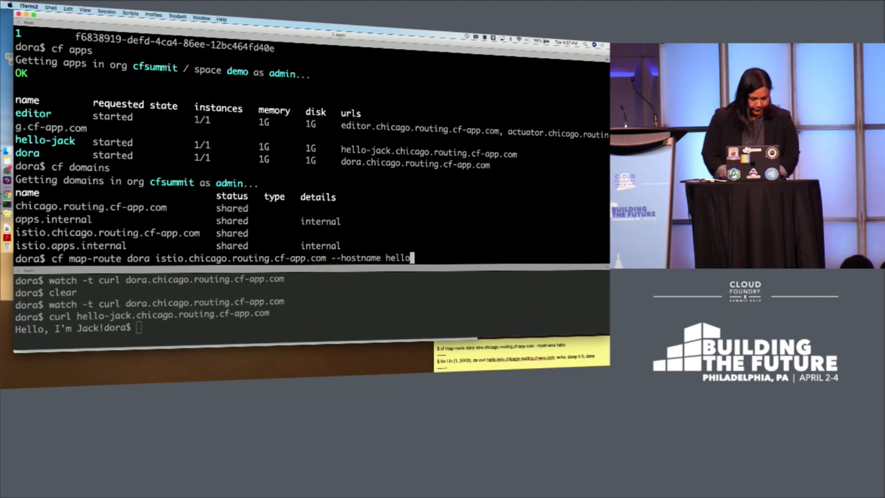
key("Return")
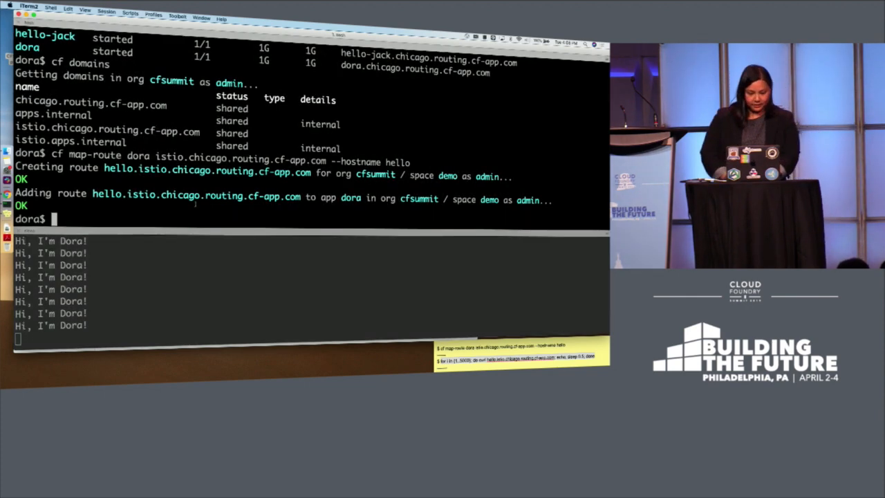
Run cf map-route hello-jack istio.chicago.routing.cf-app.com --hostname hello to share the route with hello-jack
type("cf map")
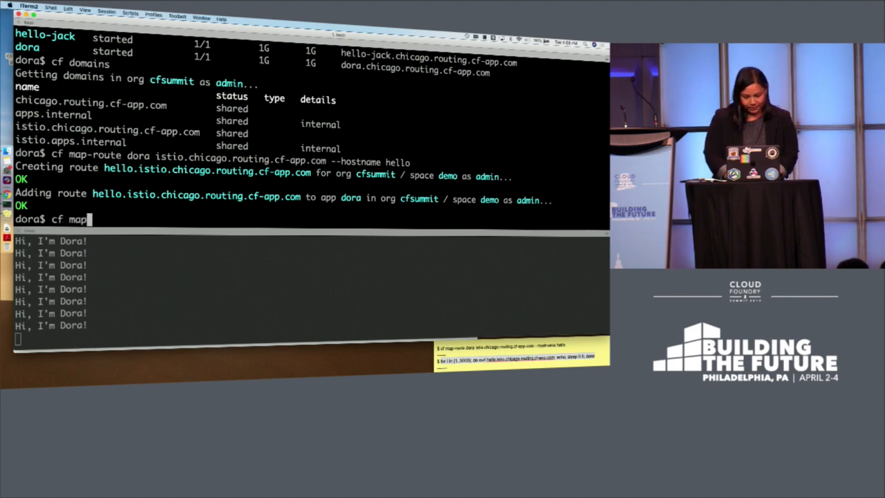
type("-route")
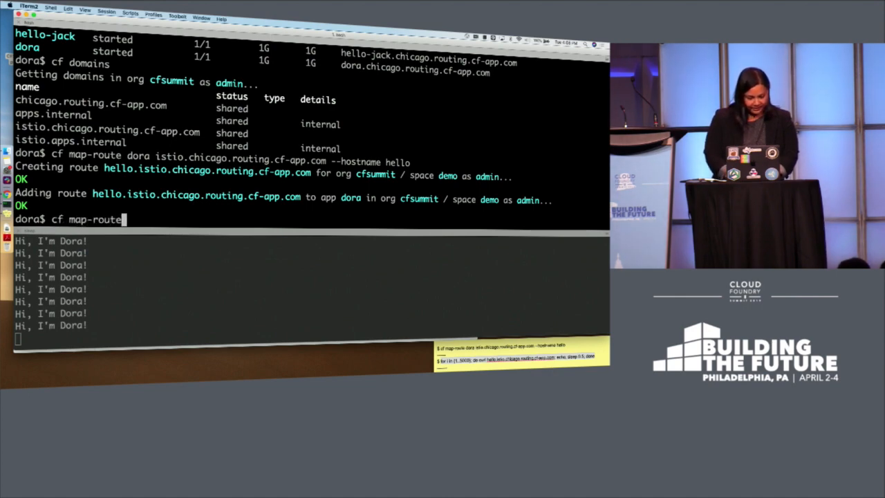
type("hello")
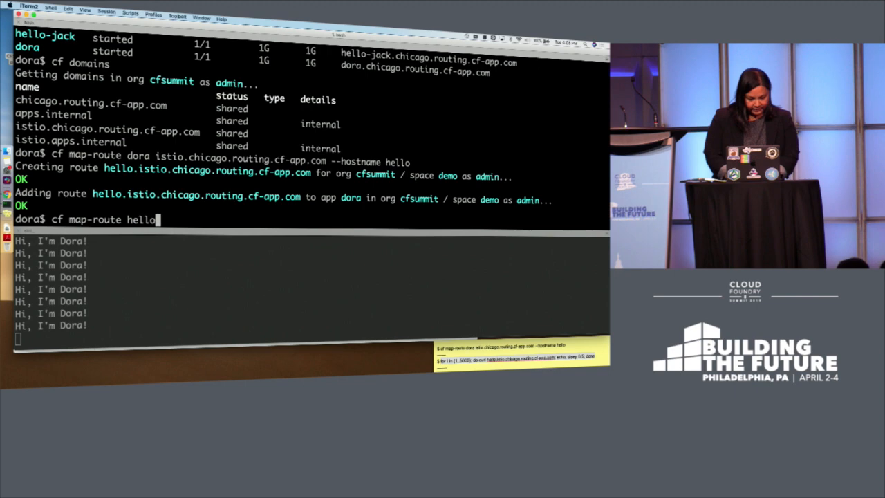
type("-jack istio.chicago.routing.cf-app.com --hostname hello")
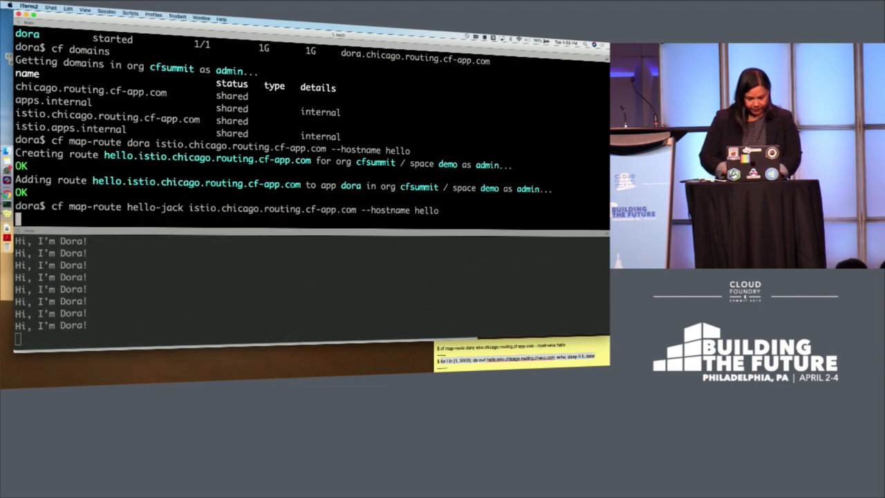
key("Return")
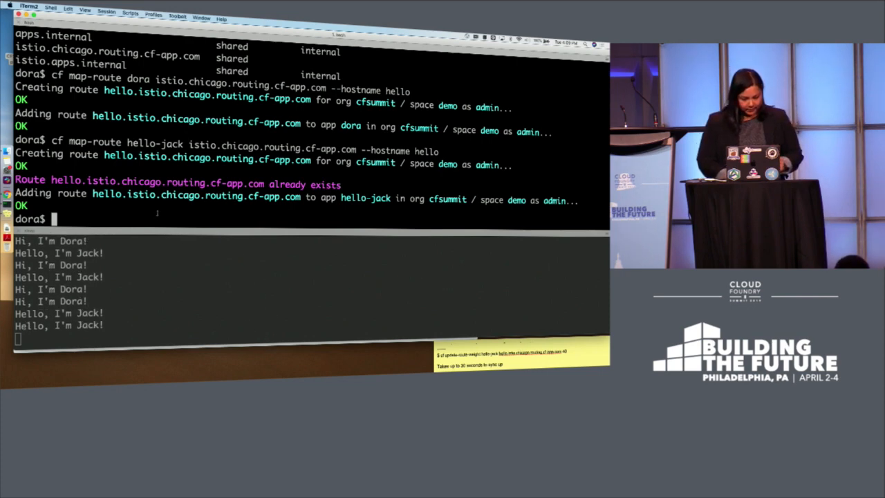
Attempt a mistyped update-weight command for hello-jack on hello.istio.chicago.routing.cf-app.com with weight 40
type("cf")
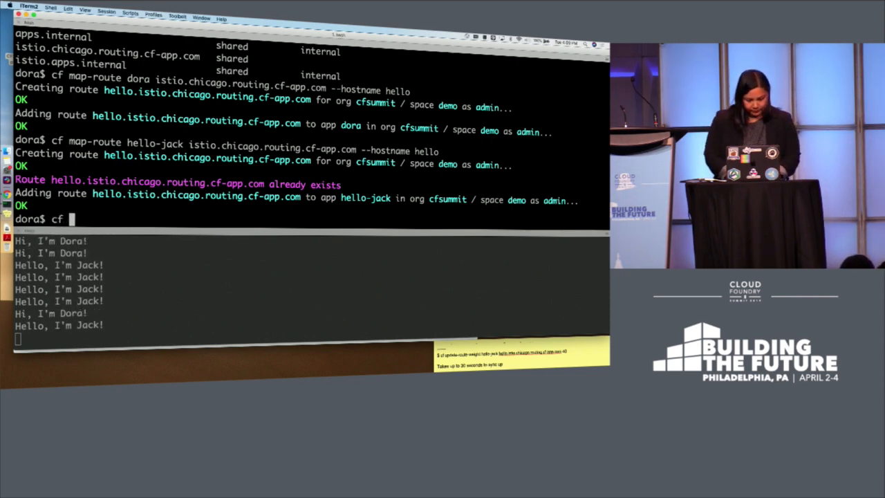
type("update-weight-route")
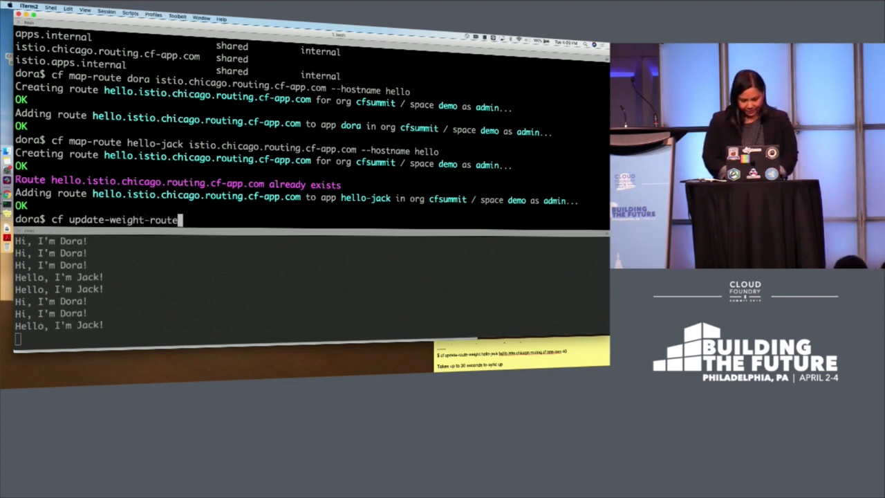
type("hello-")
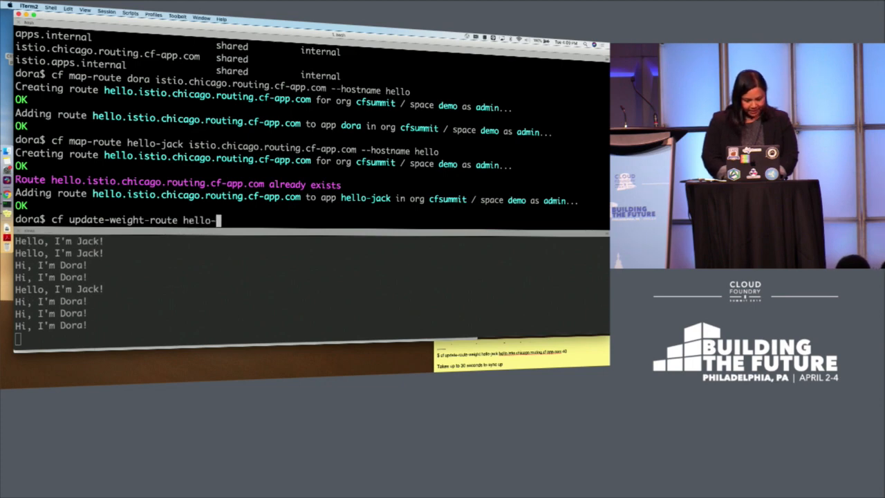
type("jack")
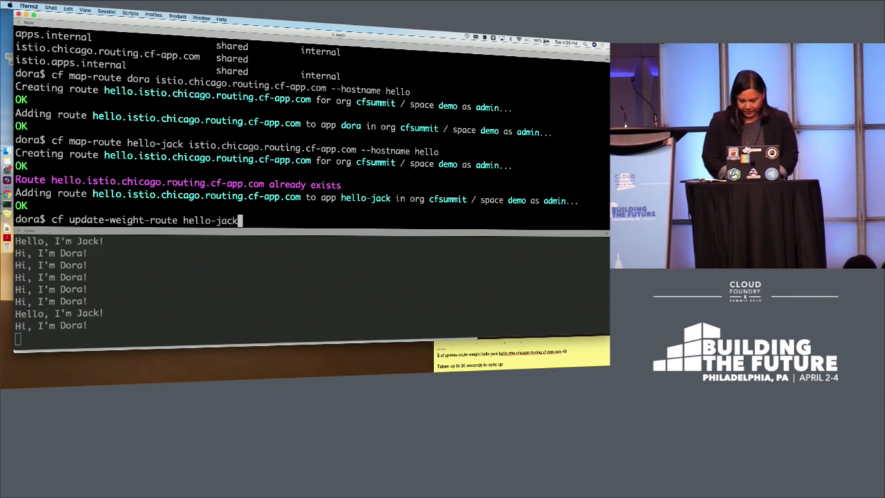
type("hello.")
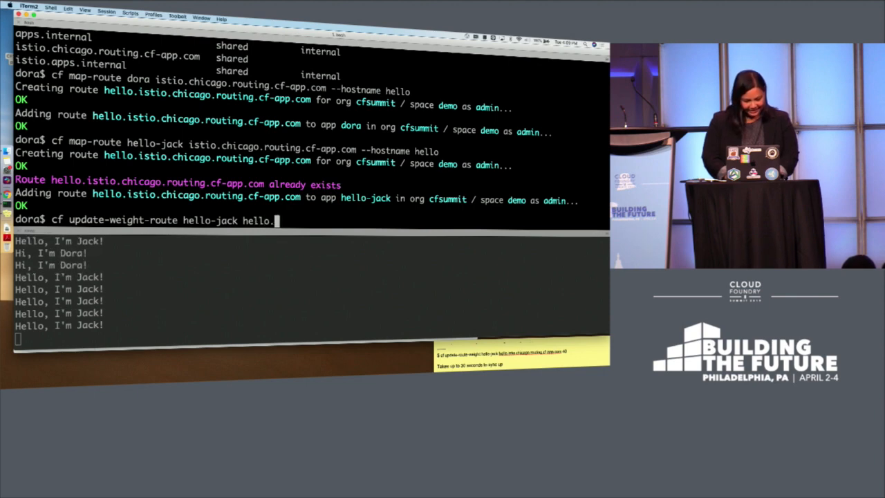
key("BackSpace")
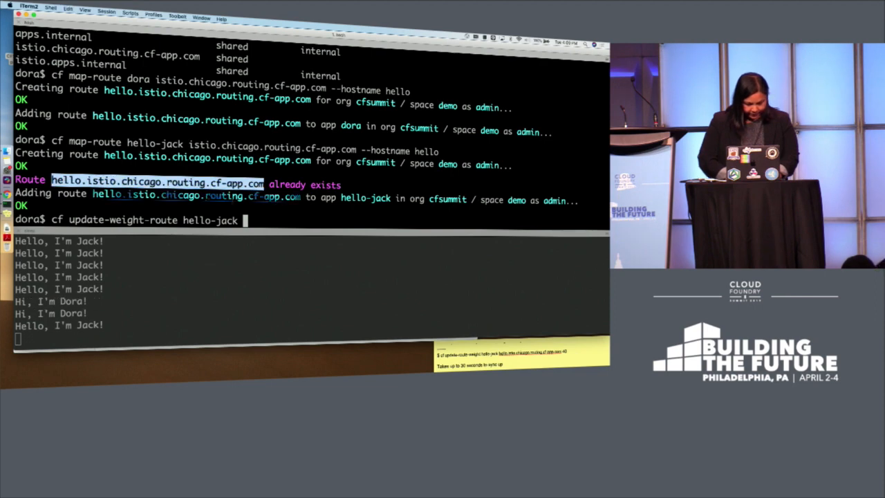
type("hello.istio.chicago.routing.cf-app.com")
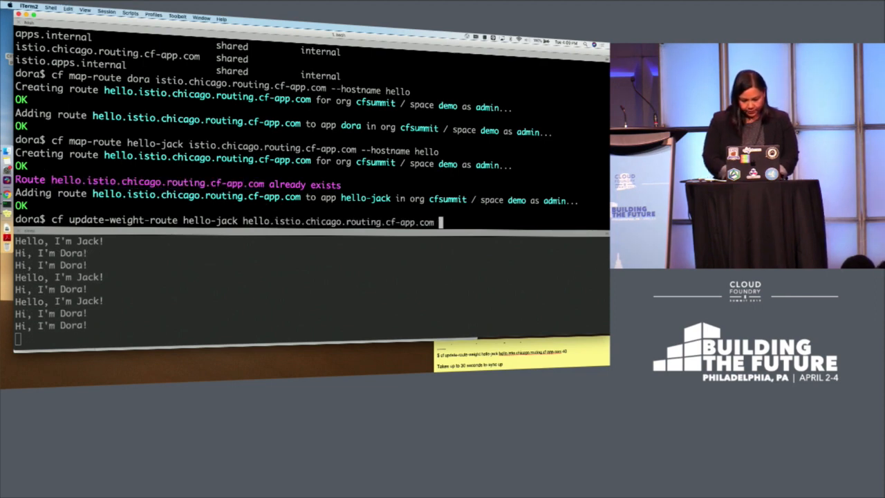
type("40")
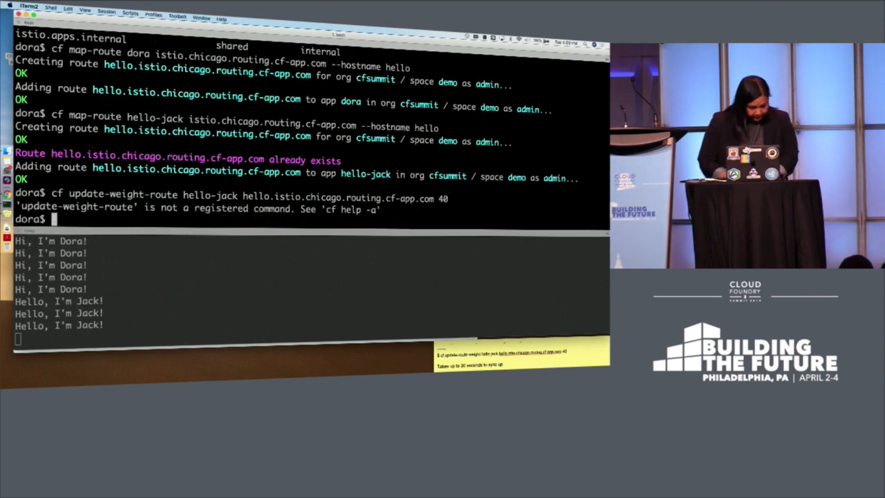
Run the corrected cf update-route-weight hello-jack hello.istio.chicago.routing.cf-app.com 40
type("cf update-weight-route hello-jack hello.istio.chicago.routing.cf-app.com 40")
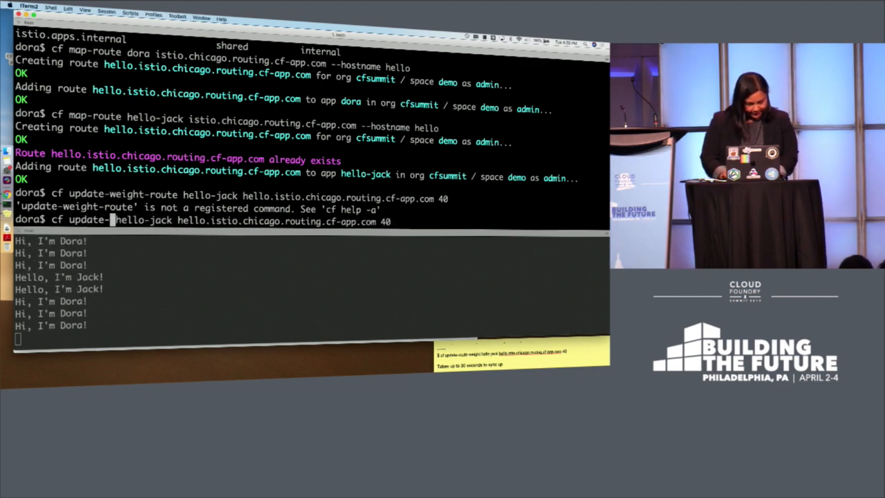
type("route-weighjt")
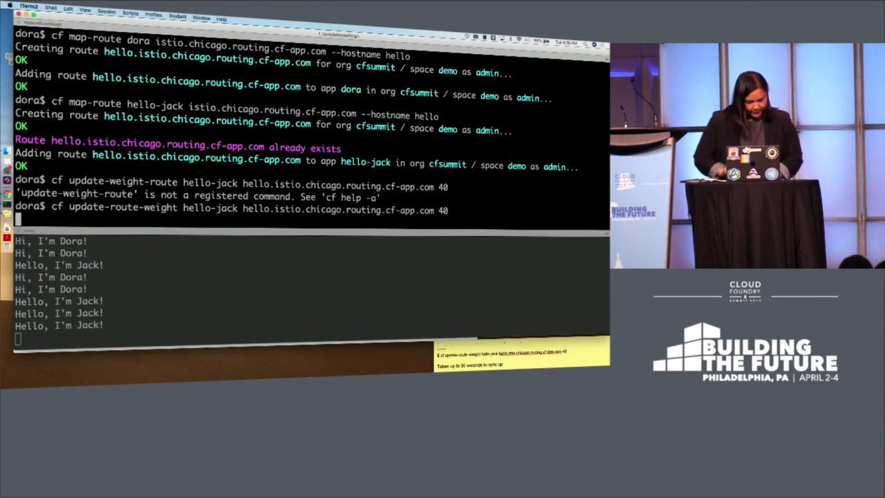
key("Return")
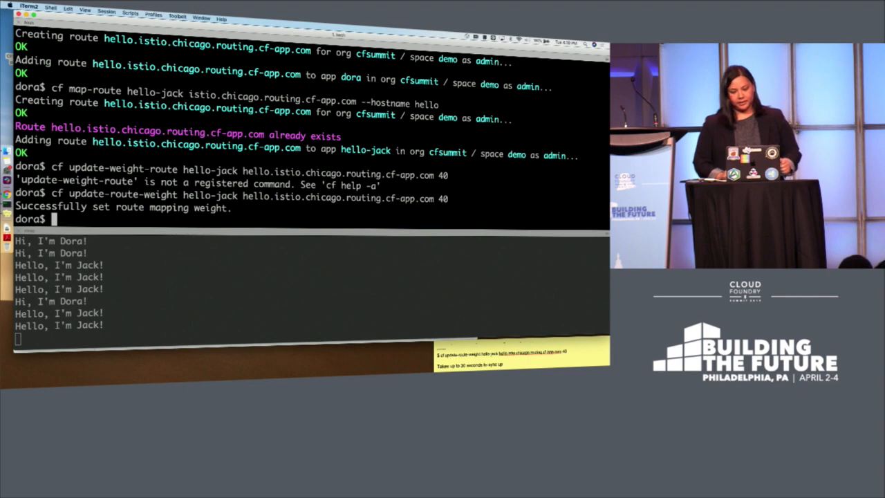